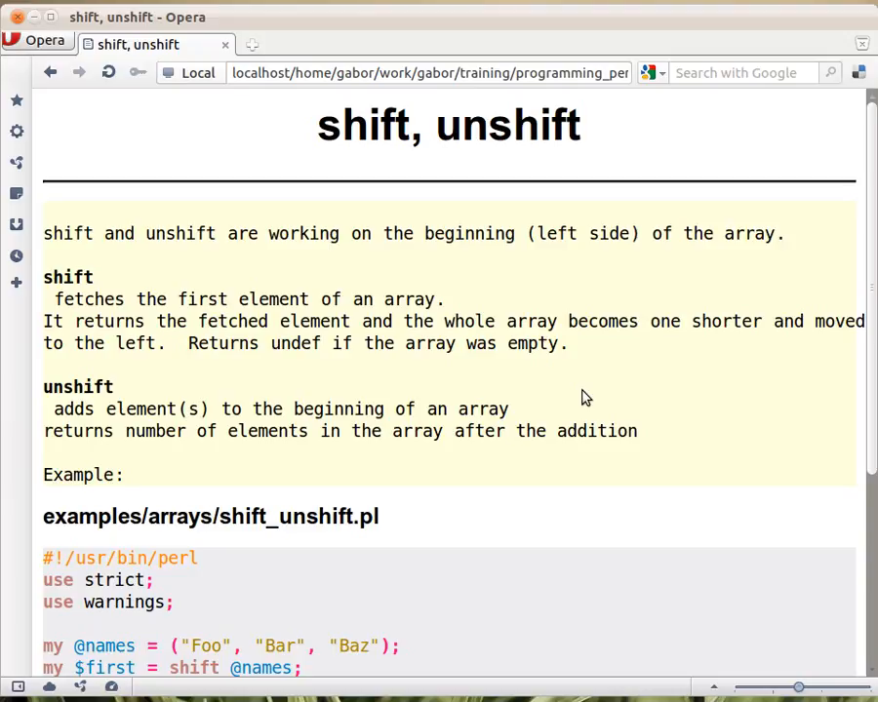
scroll(down, 3)
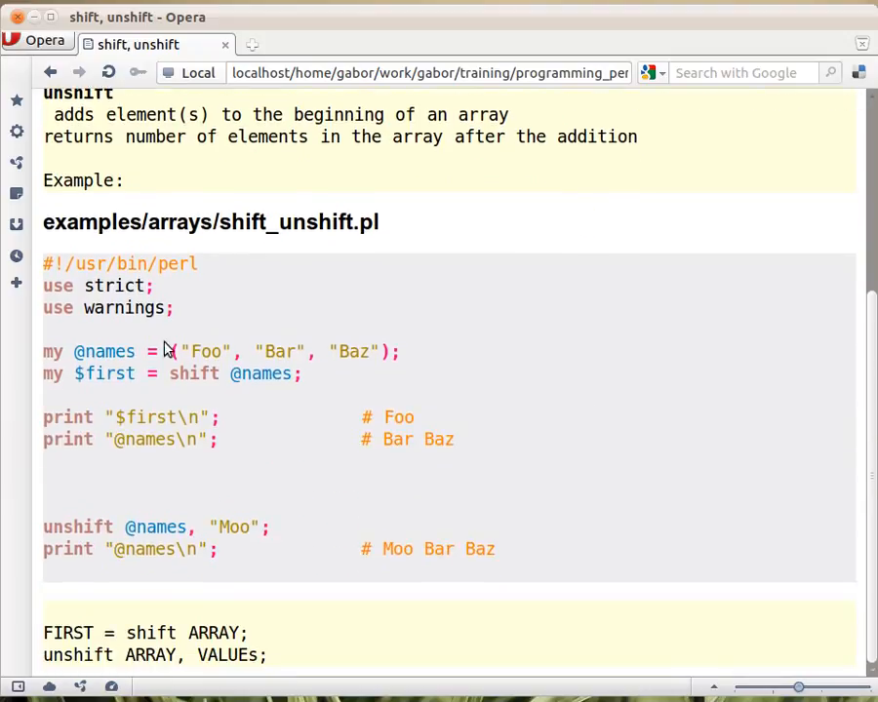
mouse_move(286, 430)
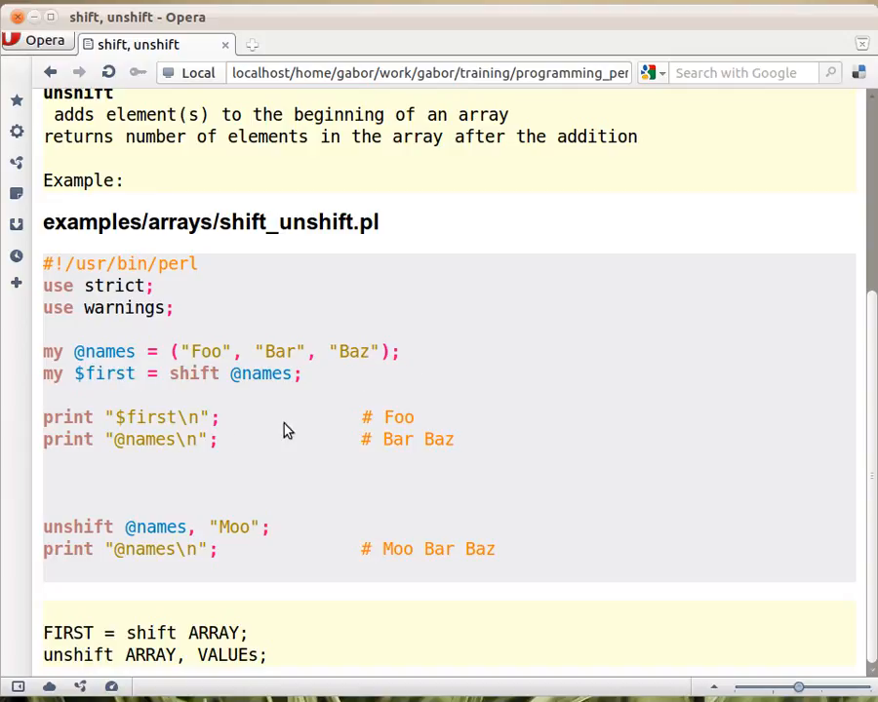
mouse_move(309, 365)
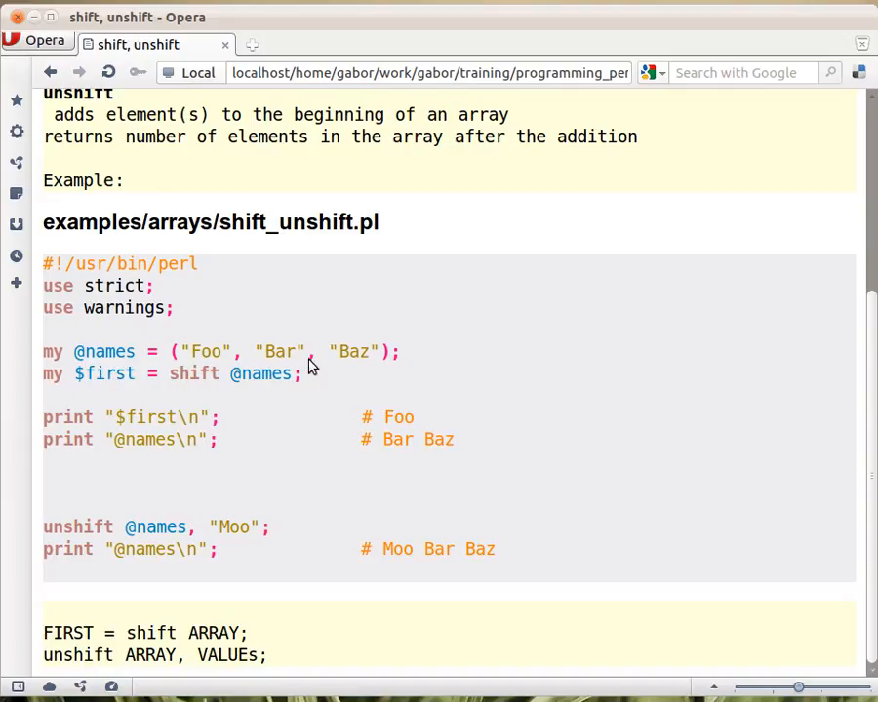
mouse_move(185, 366)
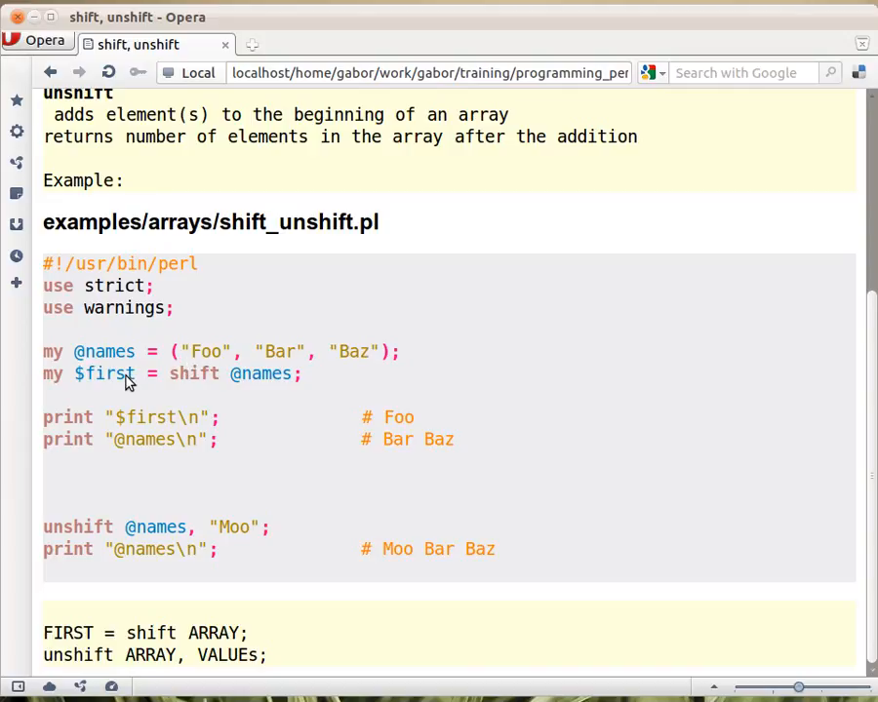
mouse_move(88, 390)
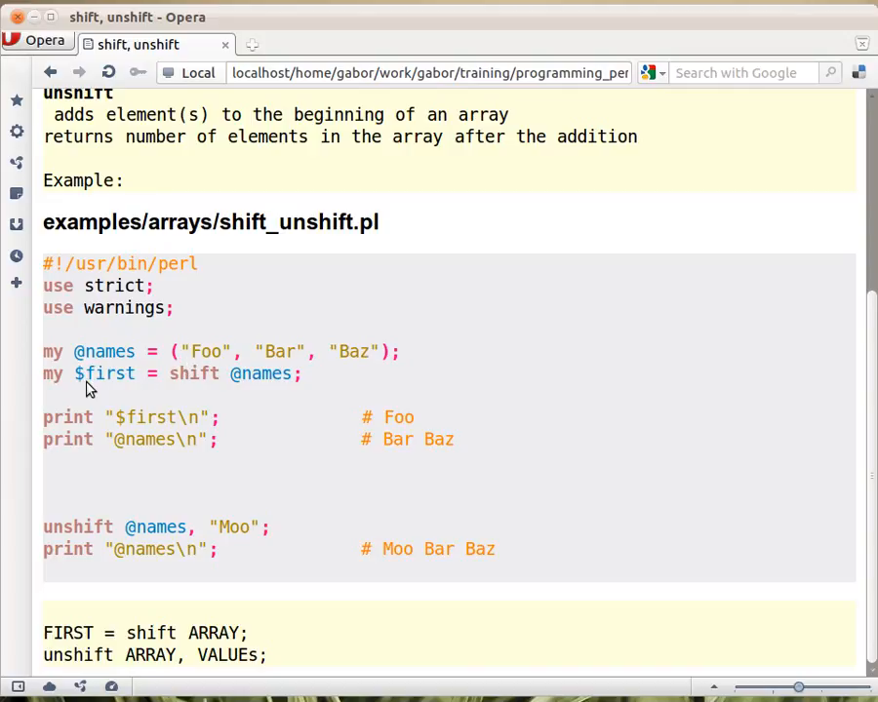
mouse_move(358, 367)
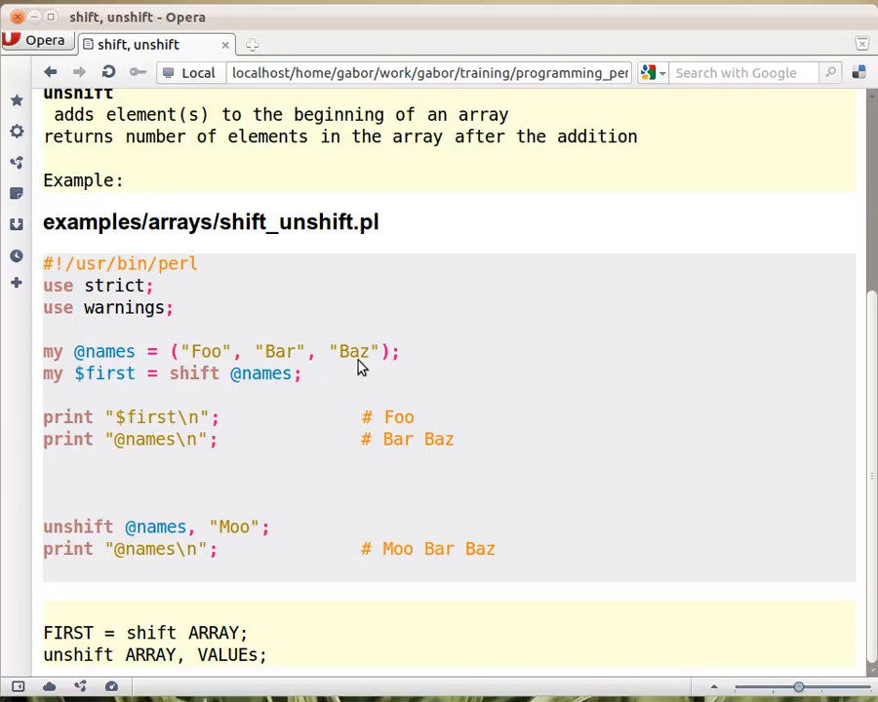
mouse_move(253, 337)
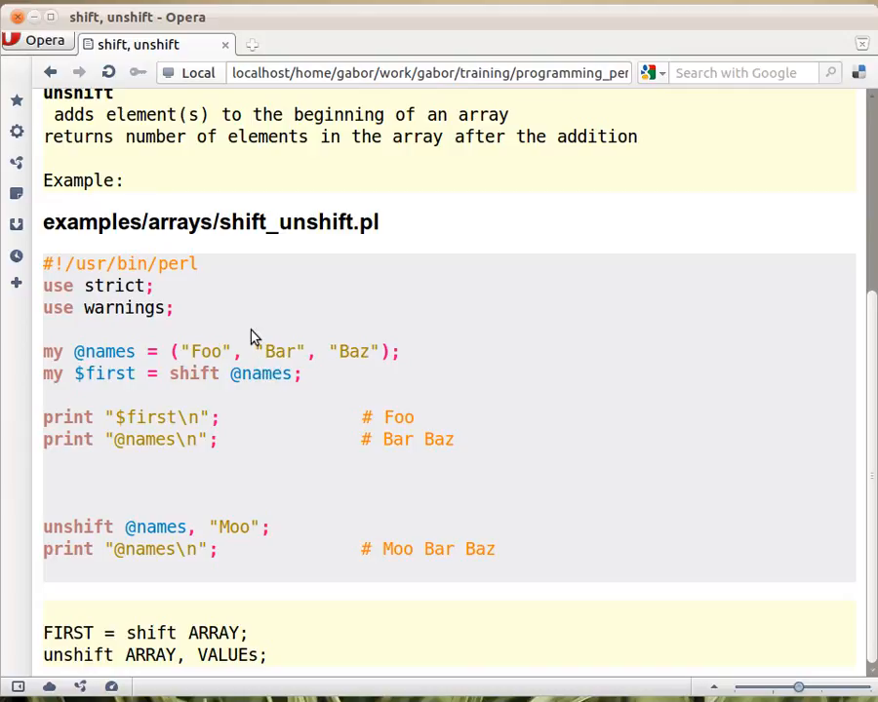
mouse_move(232, 361)
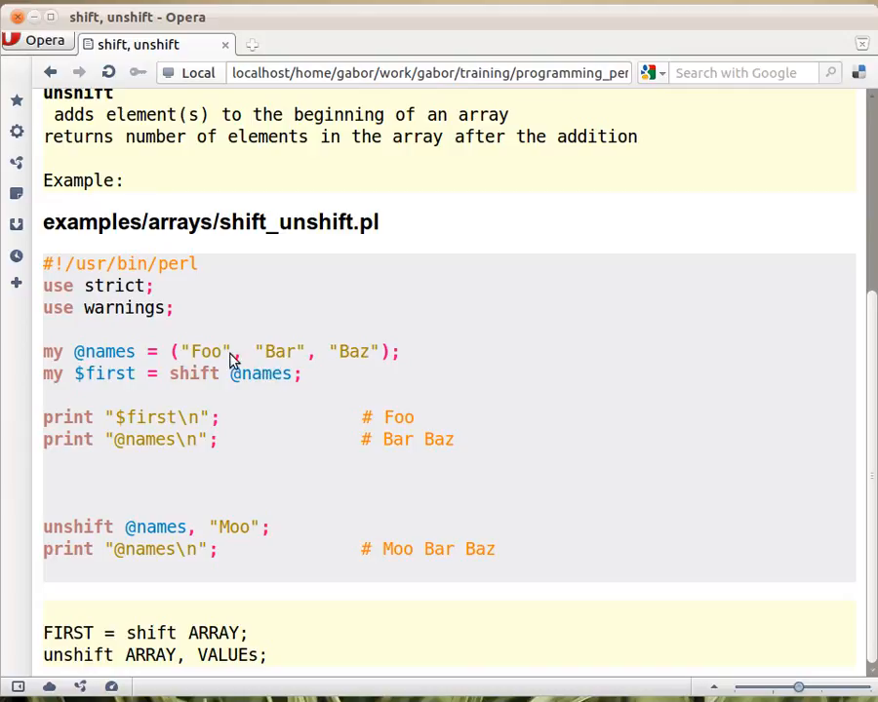
mouse_move(373, 361)
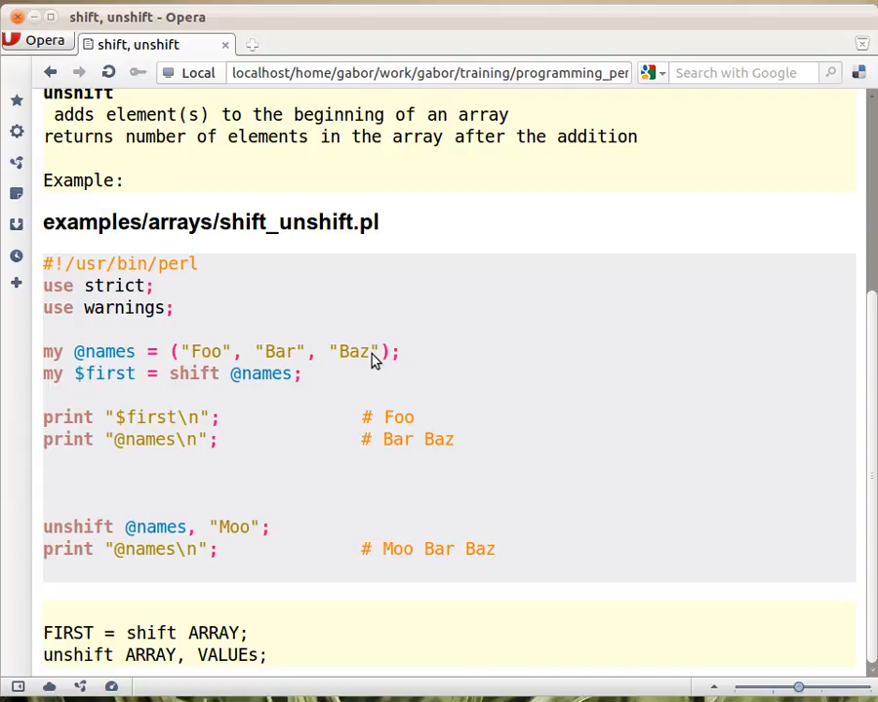
mouse_move(187, 410)
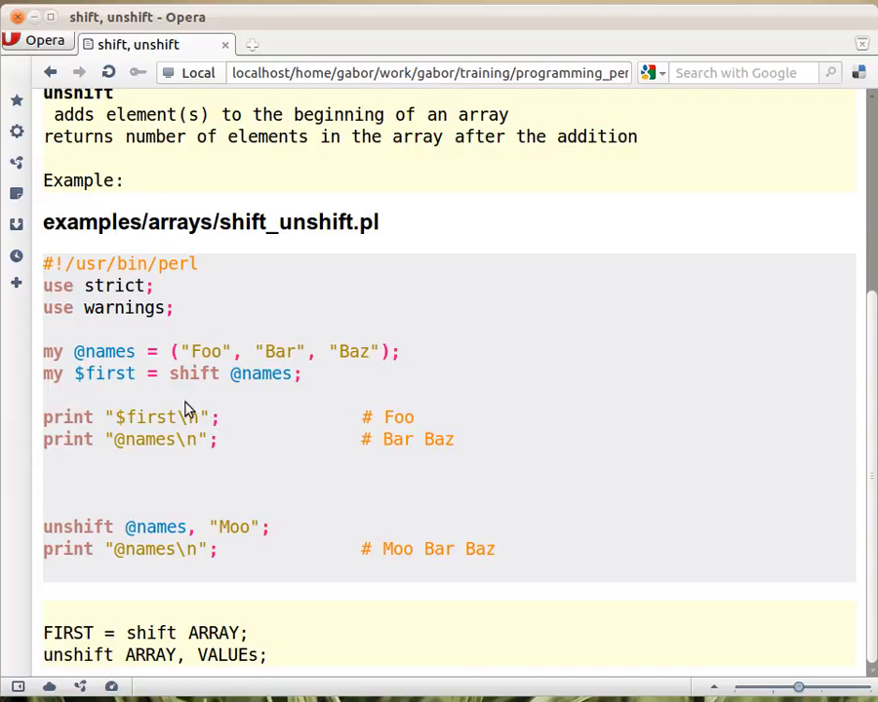
mouse_move(272, 375)
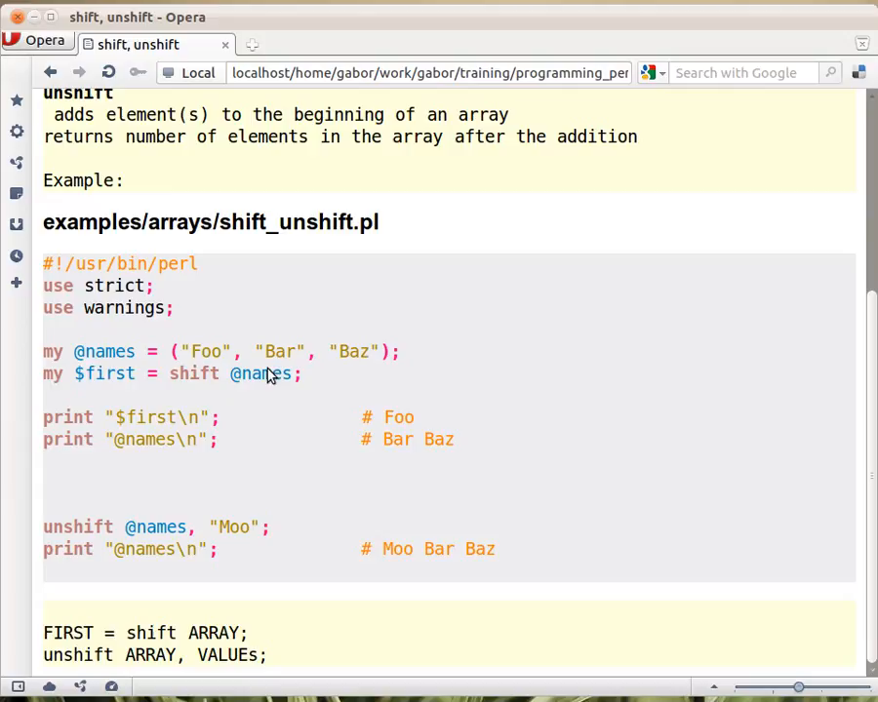
mouse_move(177, 435)
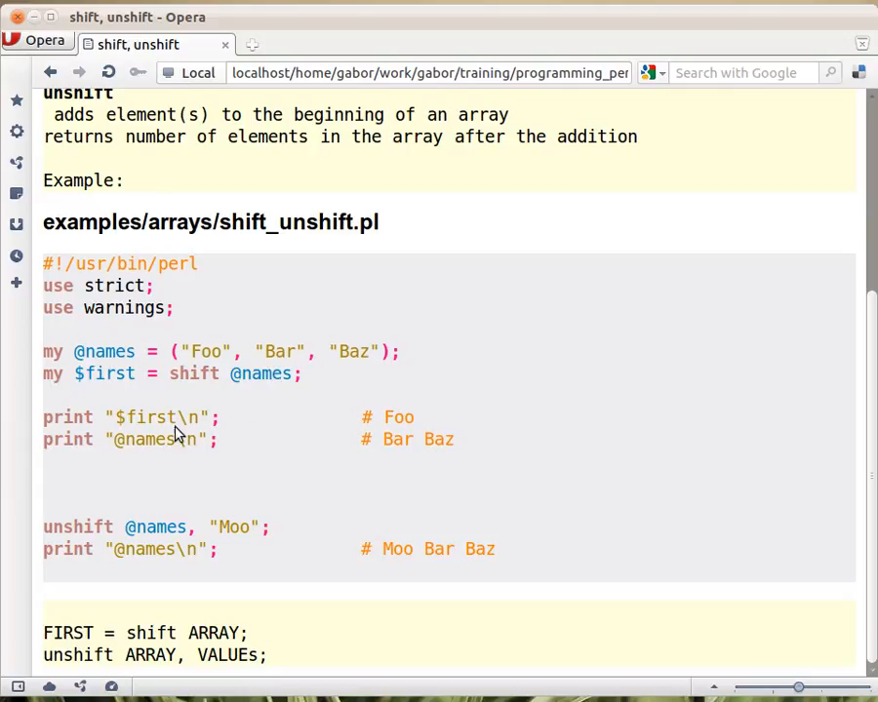
mouse_move(171, 451)
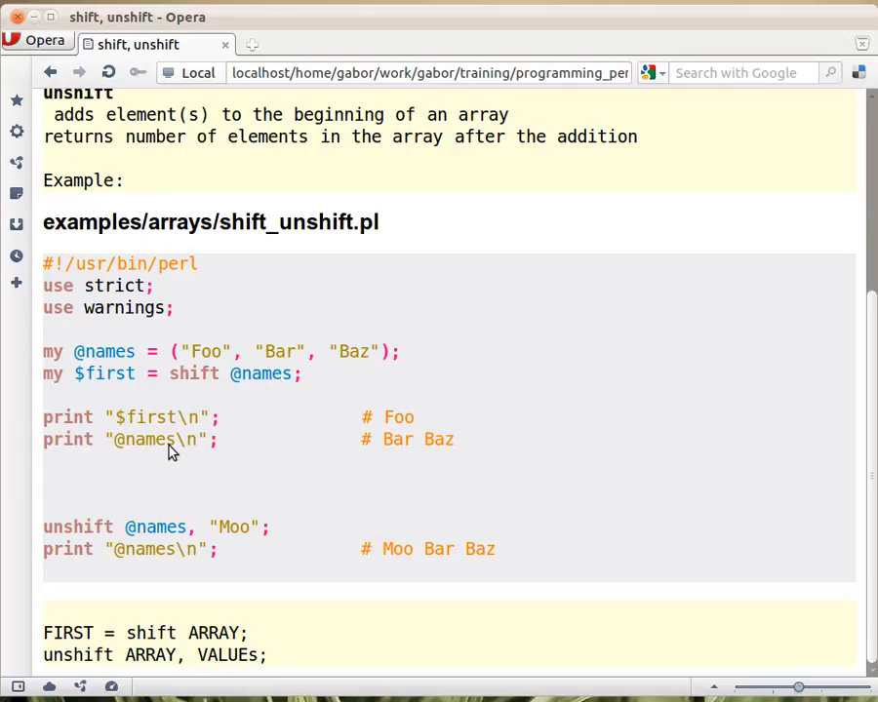
mouse_move(446, 452)
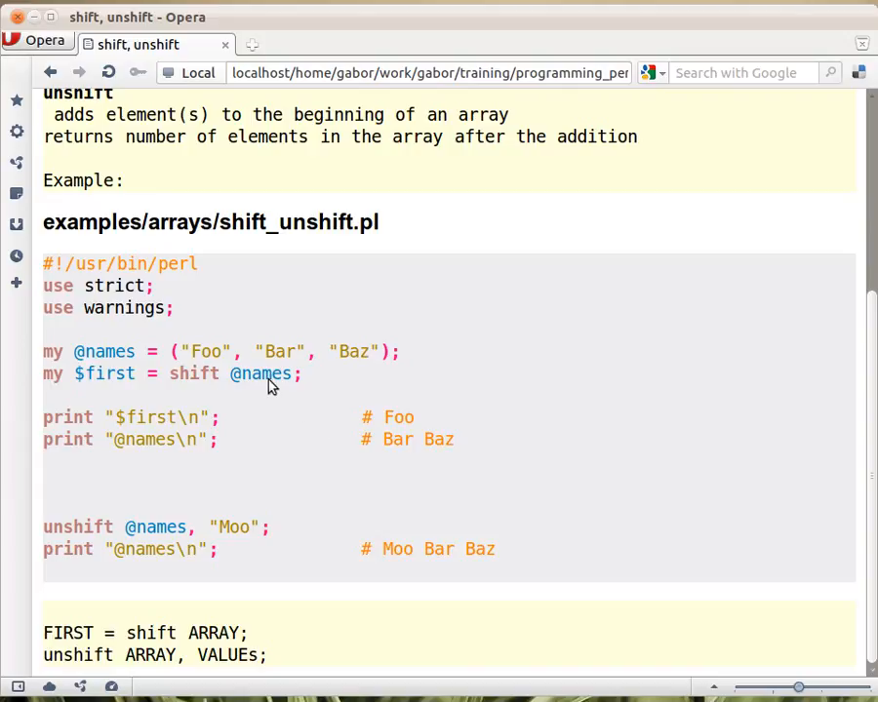
mouse_move(230, 381)
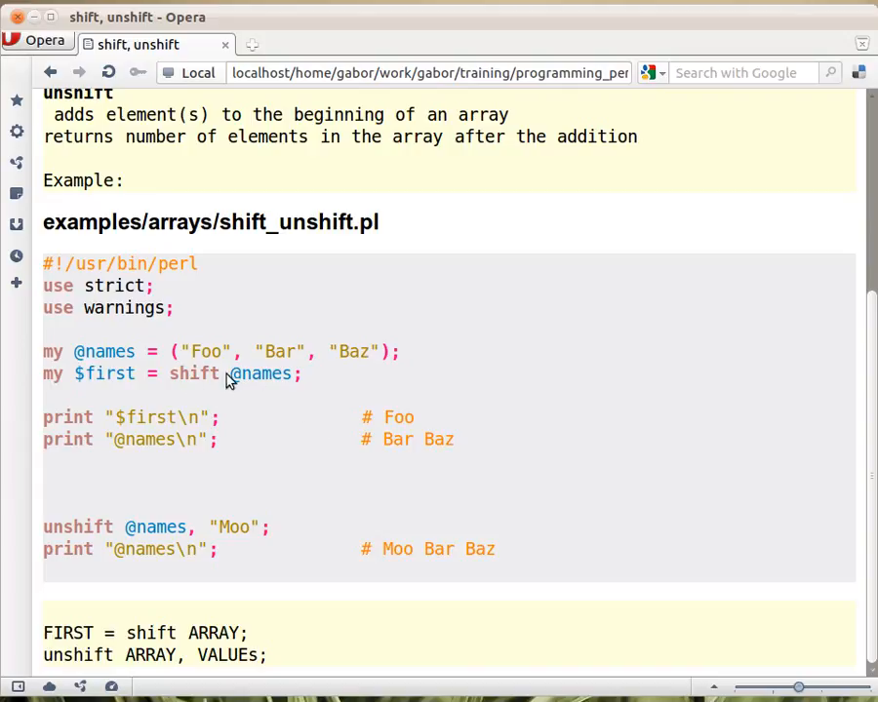
mouse_move(260, 494)
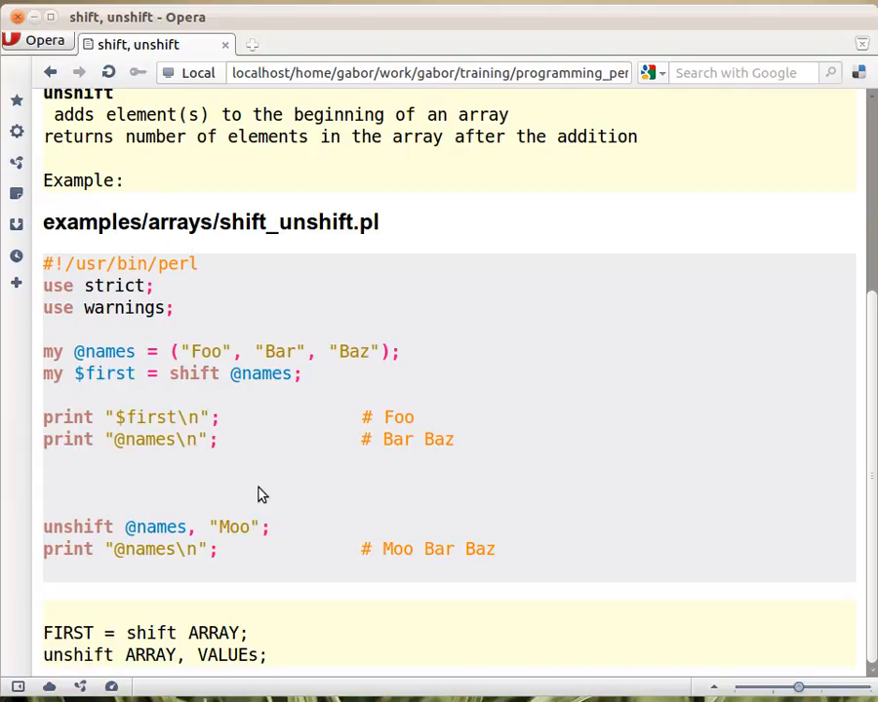
mouse_move(304, 380)
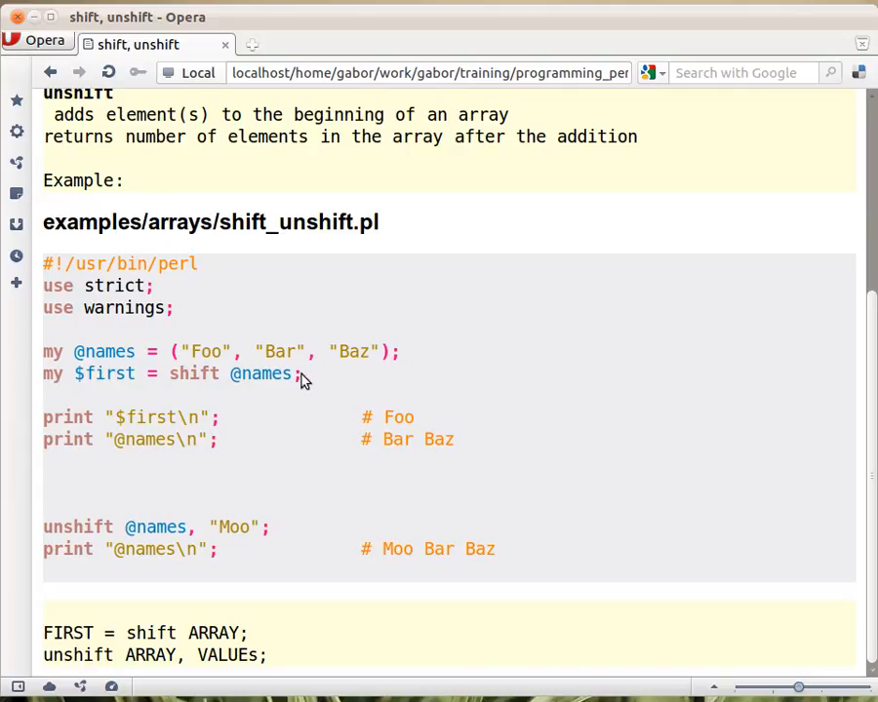
mouse_move(216, 437)
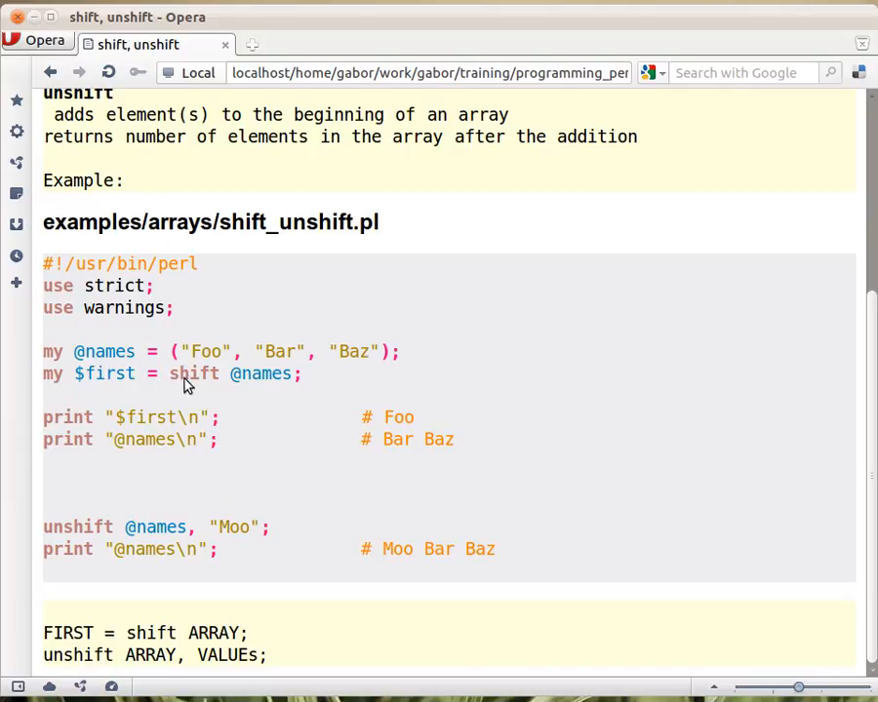
mouse_move(188, 522)
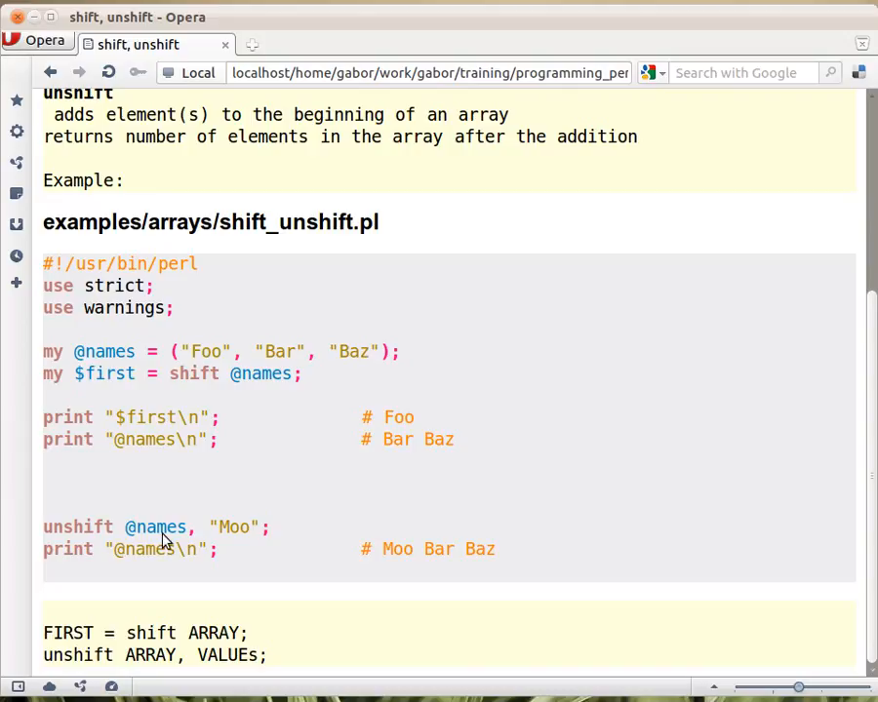
mouse_move(215, 549)
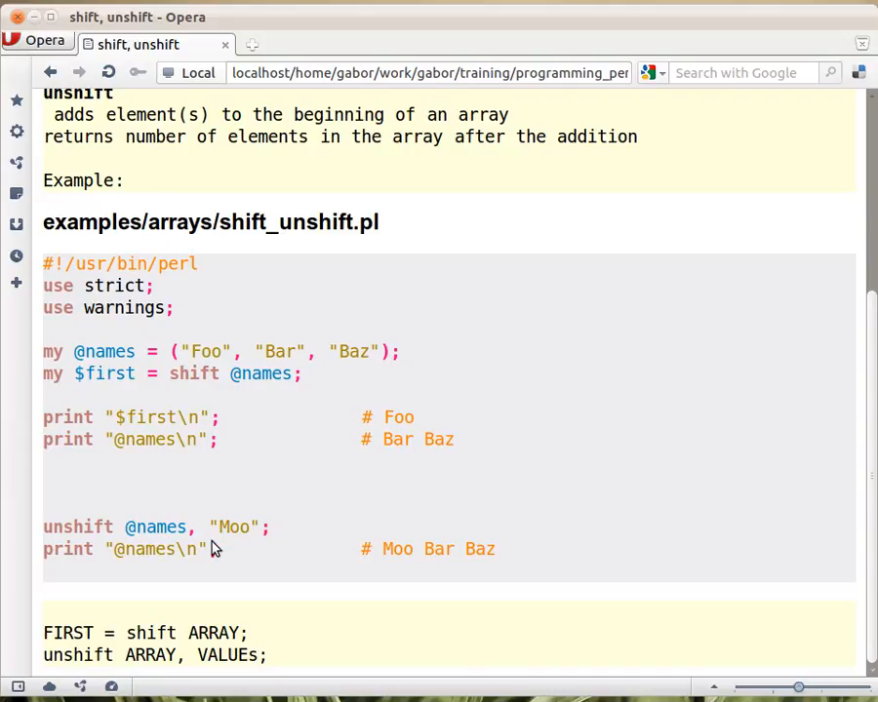
mouse_move(288, 554)
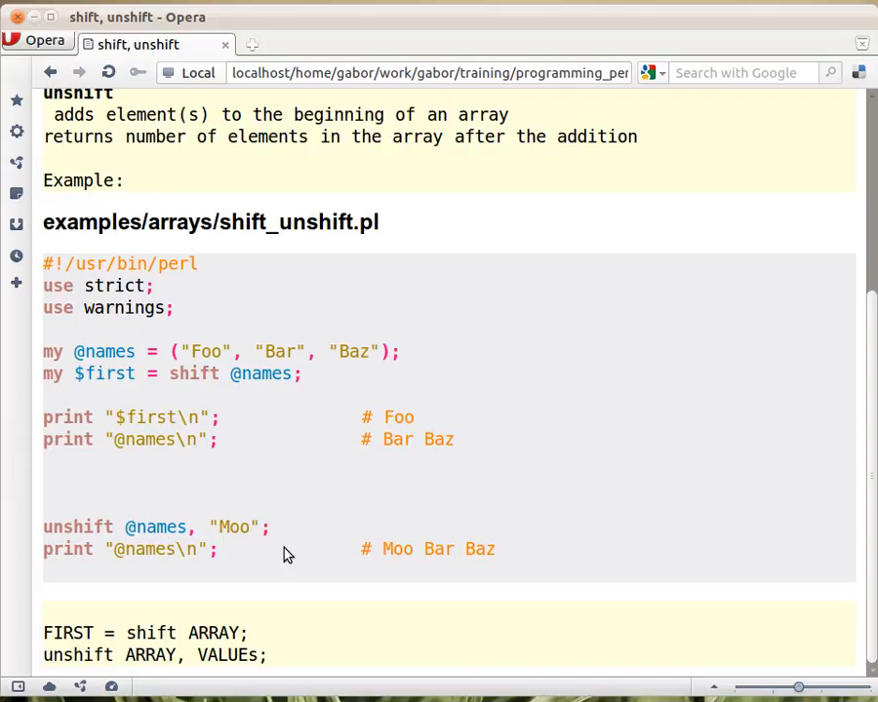
mouse_move(478, 566)
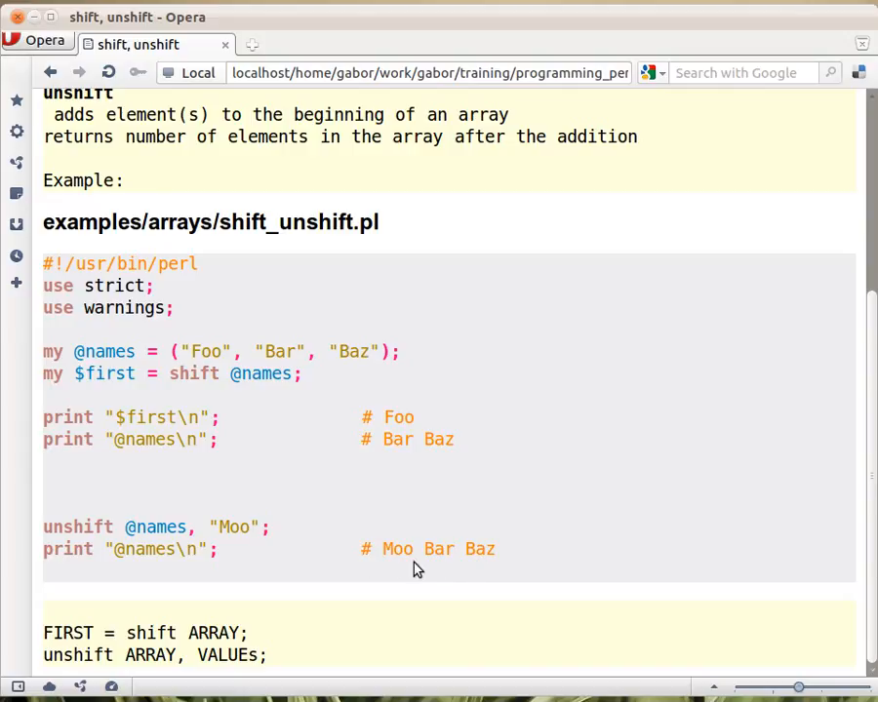
mouse_move(389, 571)
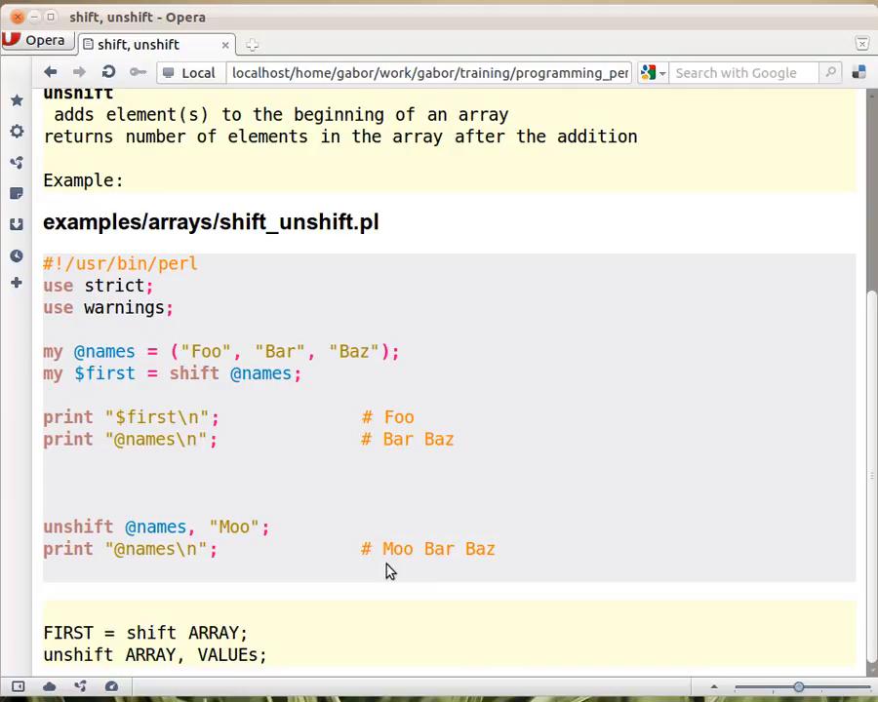
mouse_move(316, 564)
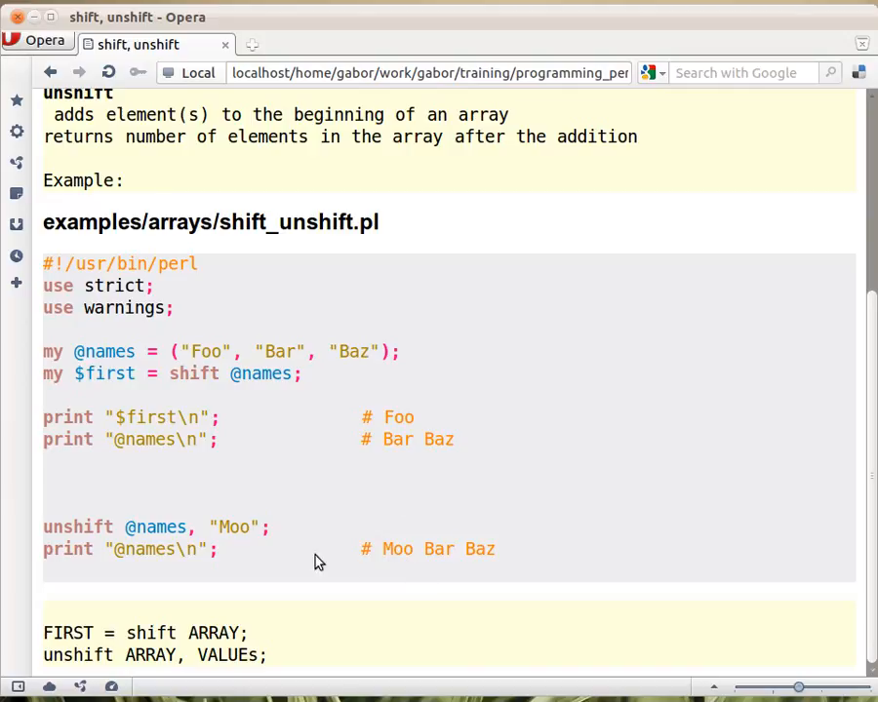
mouse_move(574, 515)
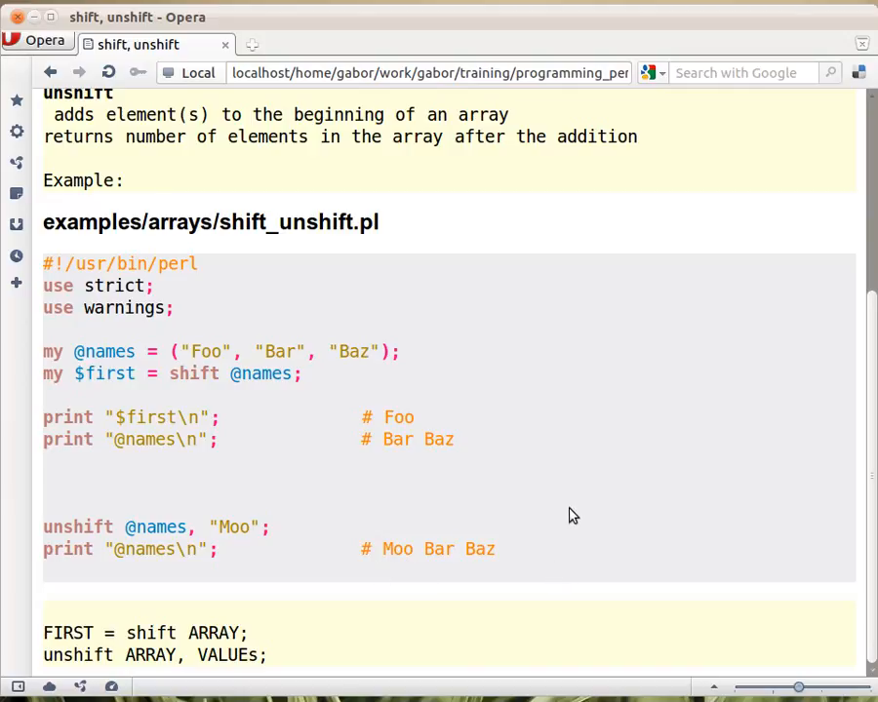
mouse_move(125, 552)
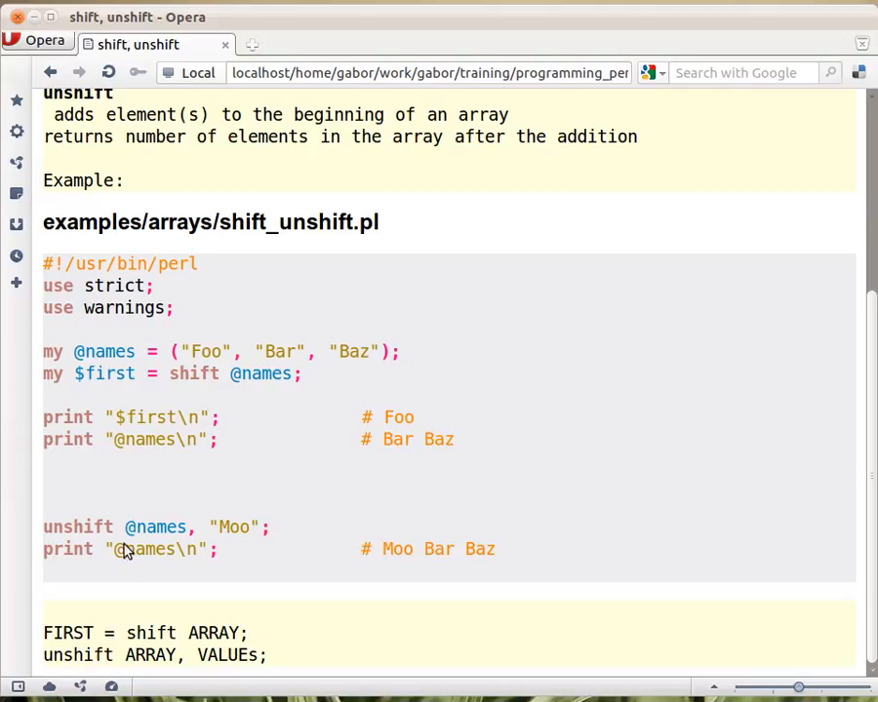
mouse_move(244, 603)
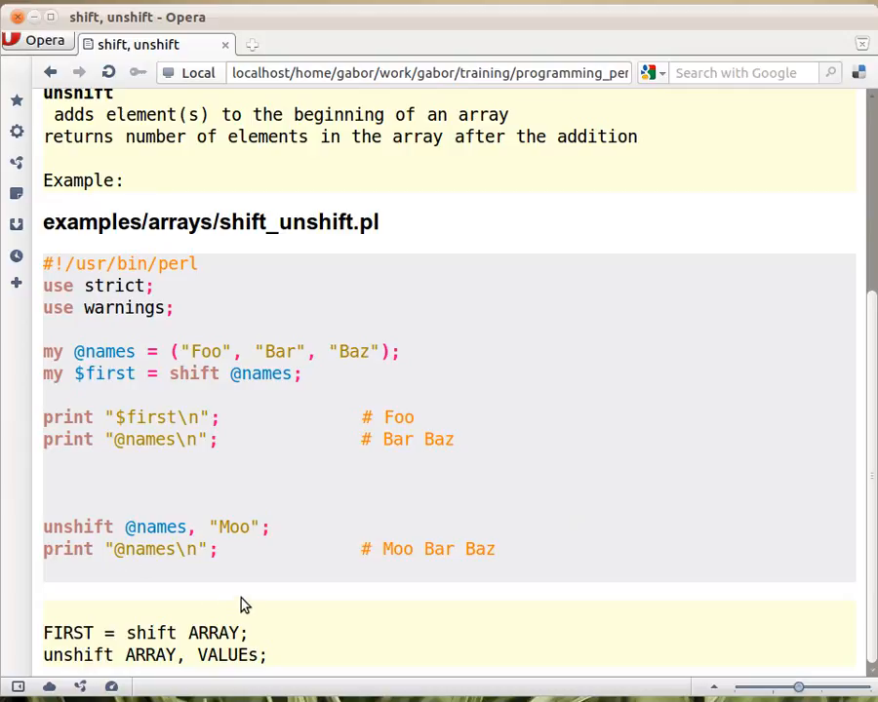